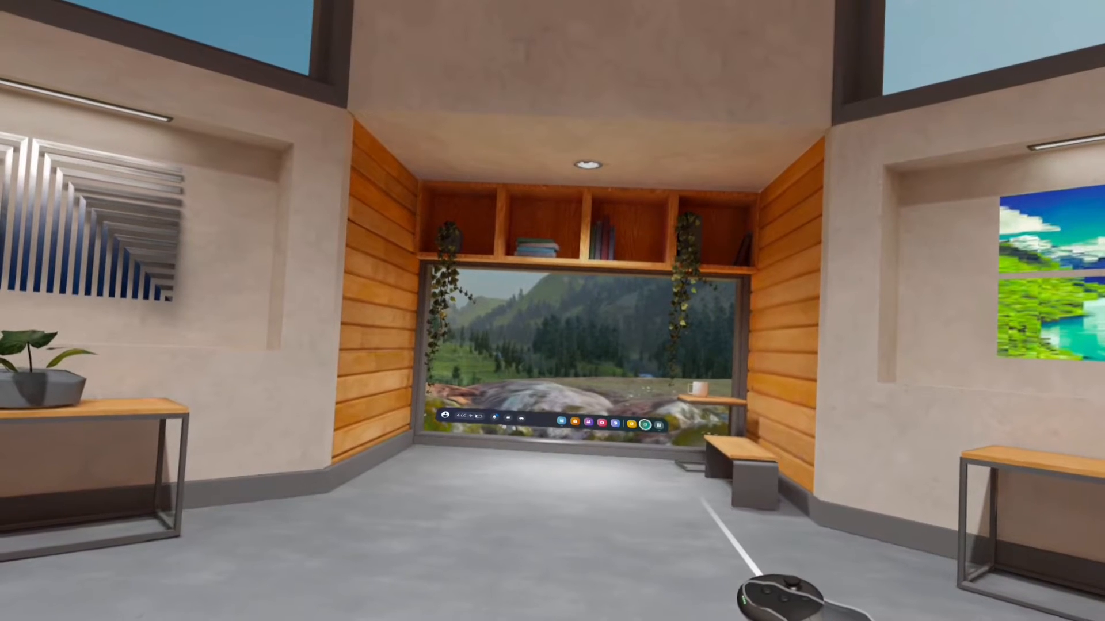
Bring up the headset Settings panel from the universal menu bar.
click(642, 425)
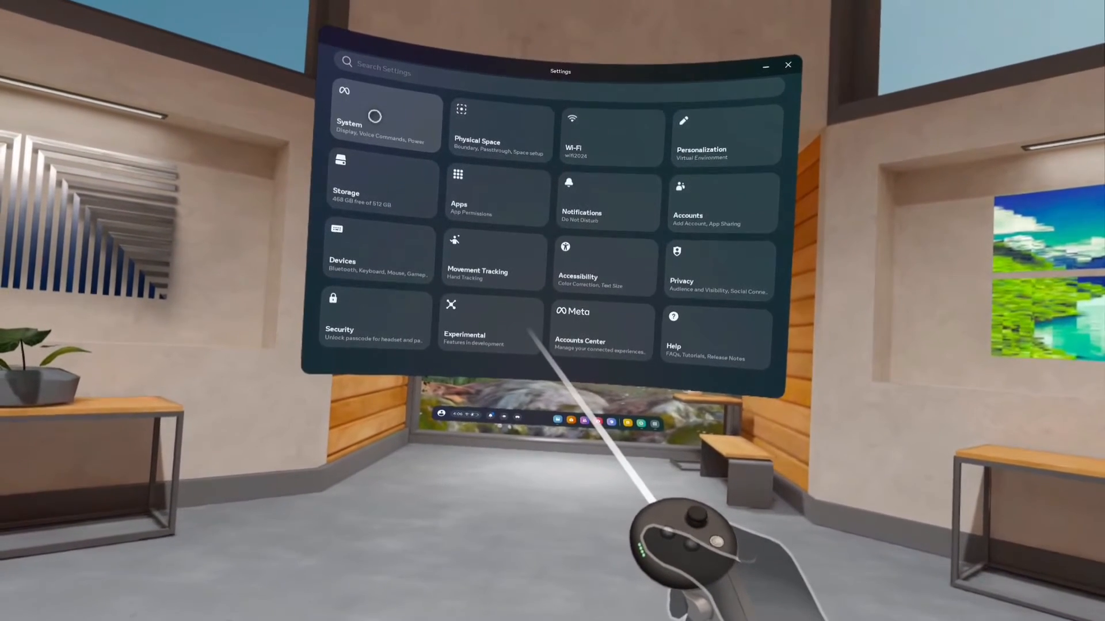
Go to System > About to show the MAC address and headset pairing code.
click(373, 117)
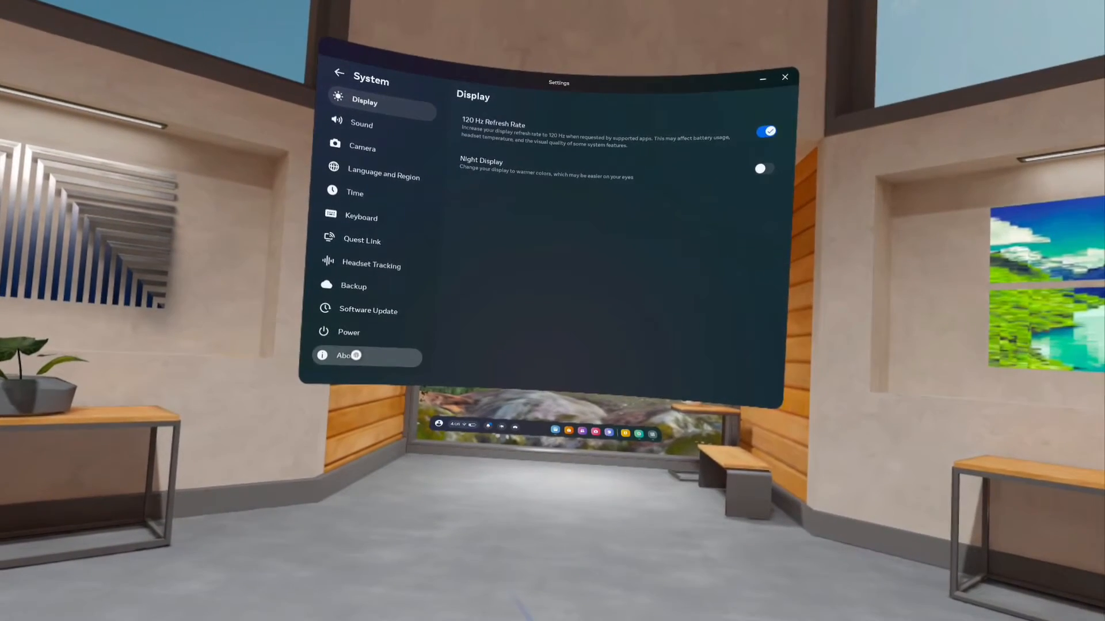
click(344, 356)
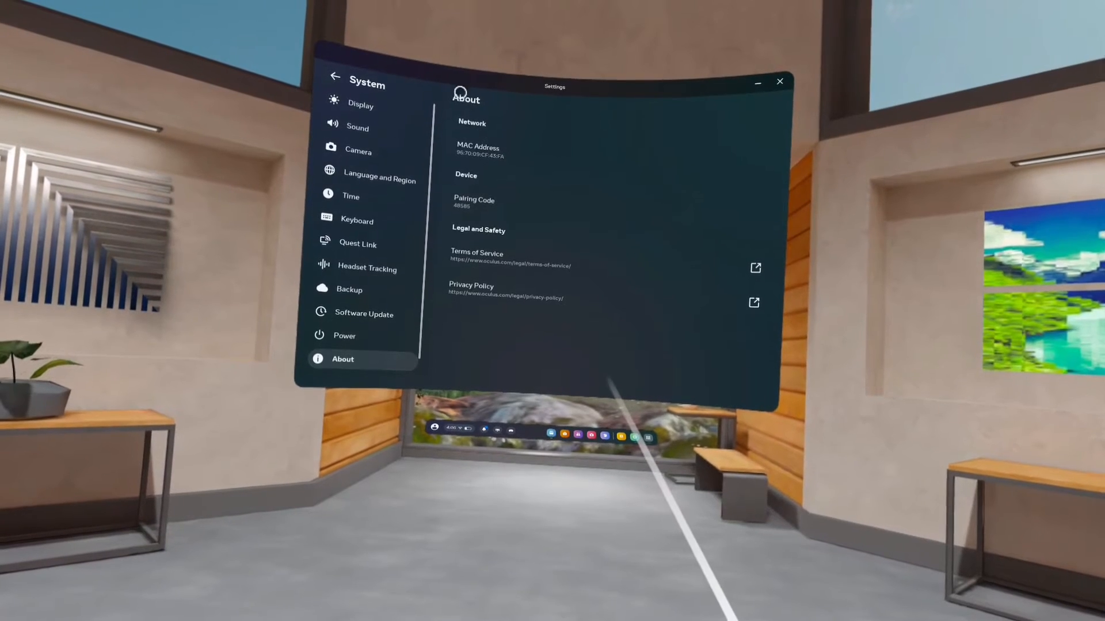